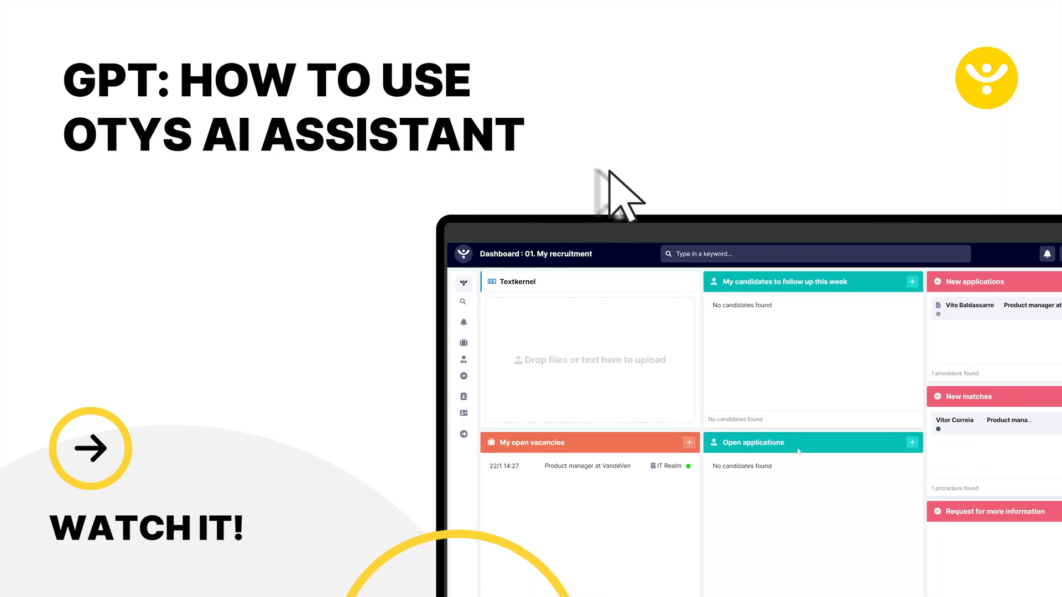
{"action": "mouse_move", "coordinate": [642, 204]}
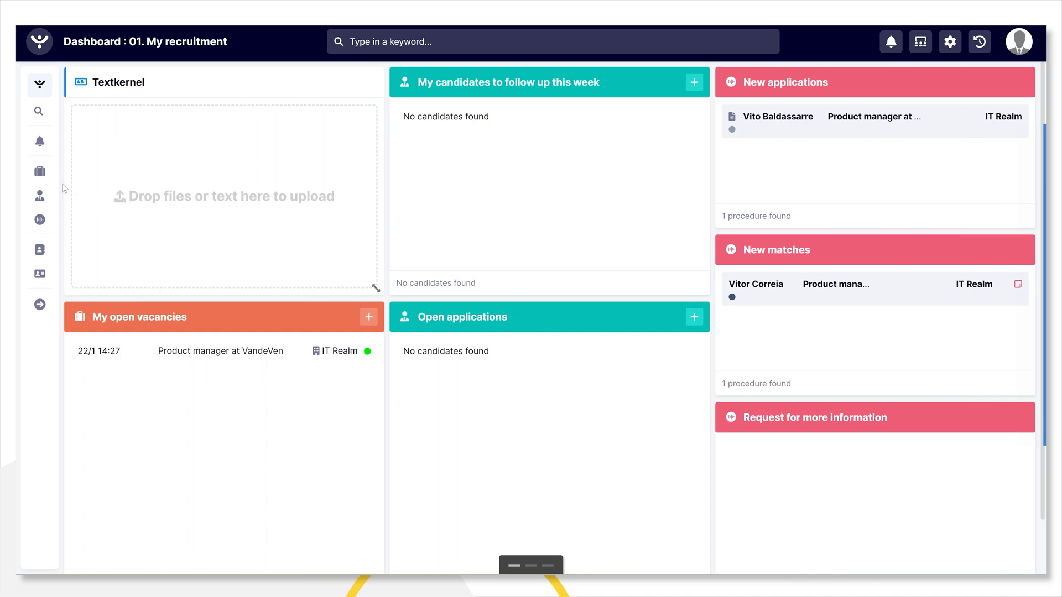
- Open the Product manager at VandeVen vacancy's texts and start editing its Short description
{"action": "left_click", "coordinate": [40, 170]}
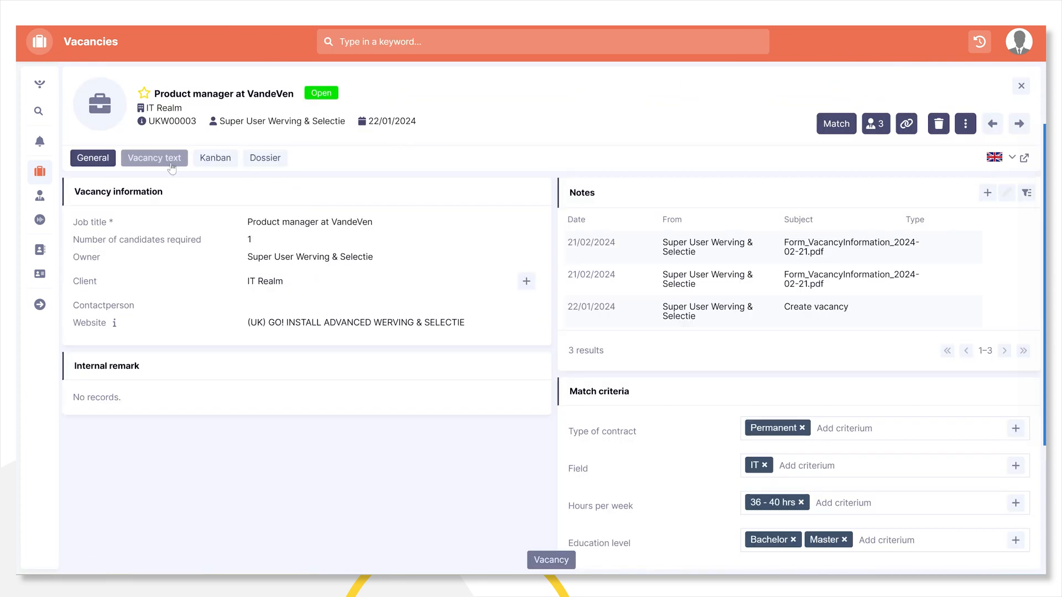
{"action": "left_click", "coordinate": [154, 158]}
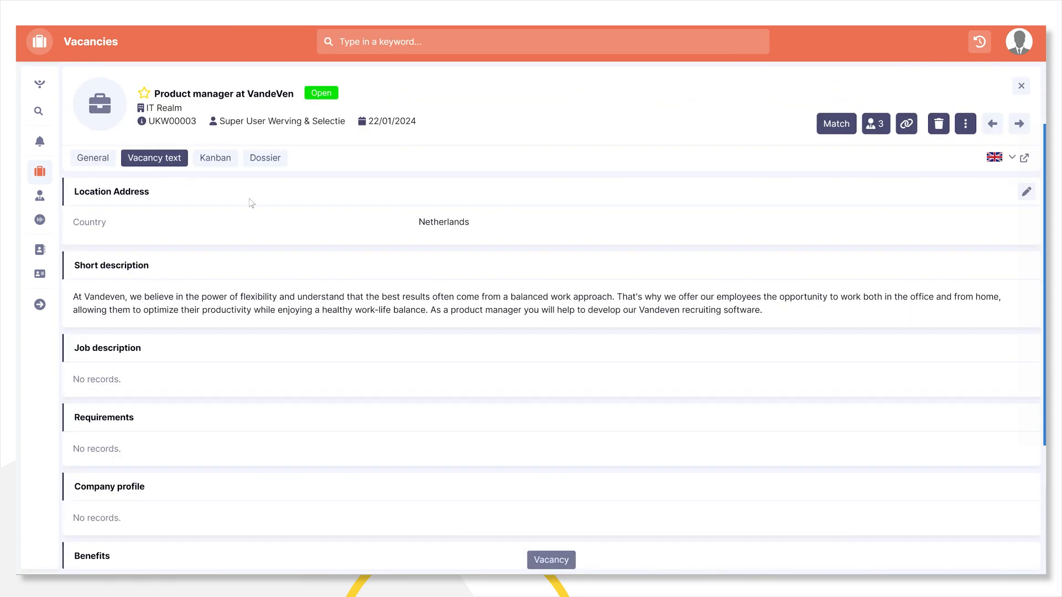
{"action": "mouse_move", "coordinate": [965, 268]}
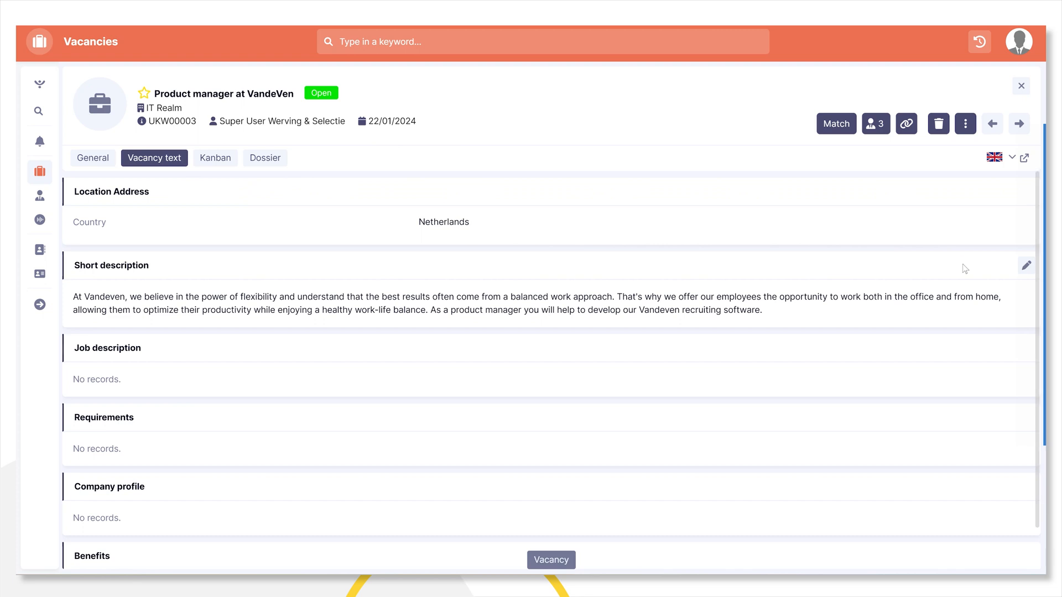
{"action": "left_click", "coordinate": [1026, 265]}
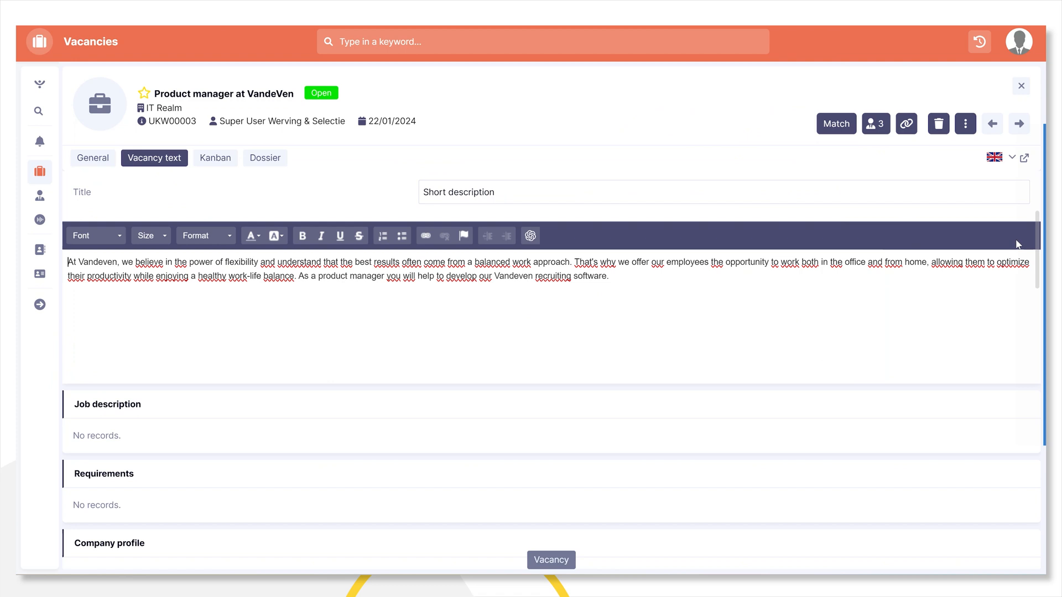
{"action": "mouse_move", "coordinate": [1009, 252]}
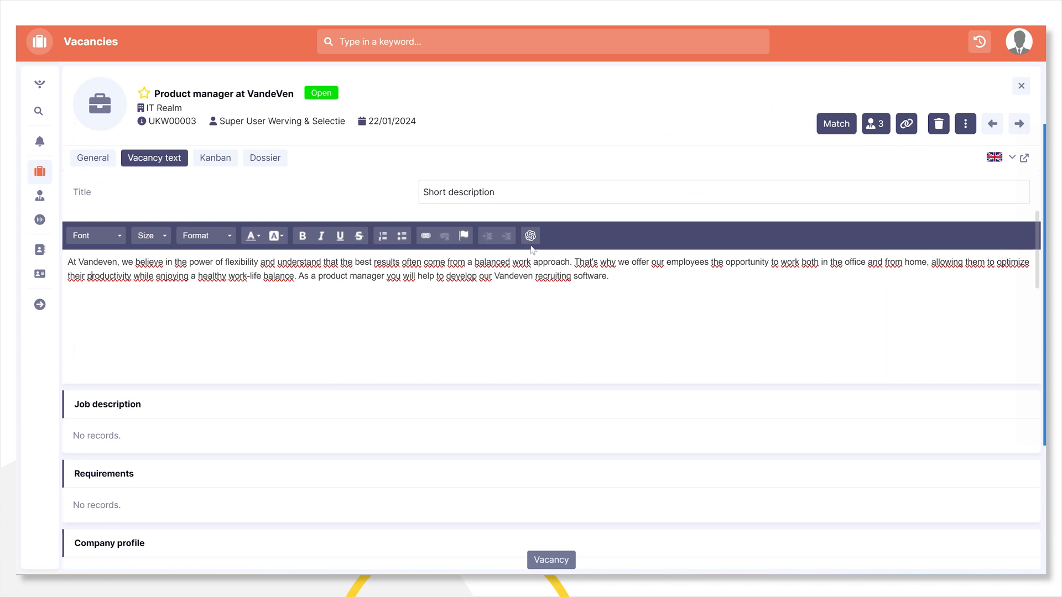
{"action": "mouse_move", "coordinate": [530, 237]}
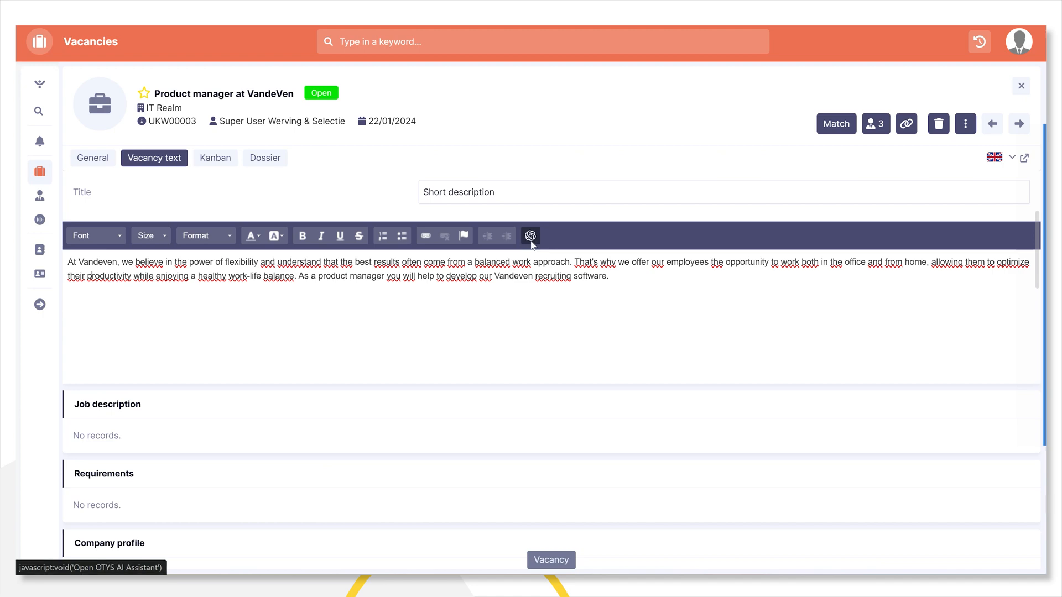
- Launch the AI Assistant on the short description, browse Translate and Beautify options, then set up a 23-word Summary
{"action": "left_click", "coordinate": [530, 235]}
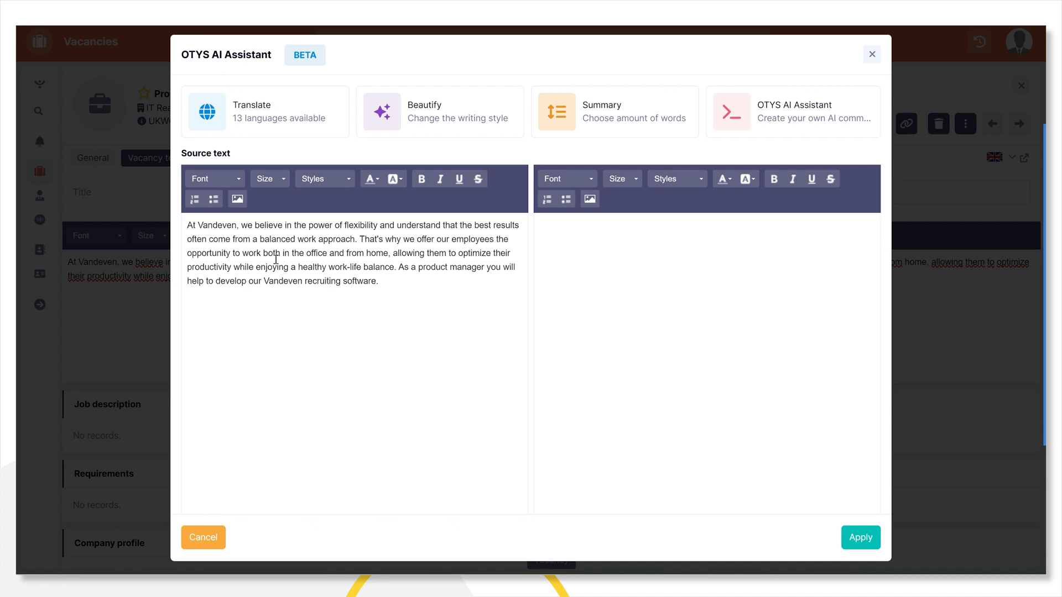
{"action": "left_click", "coordinate": [264, 112]}
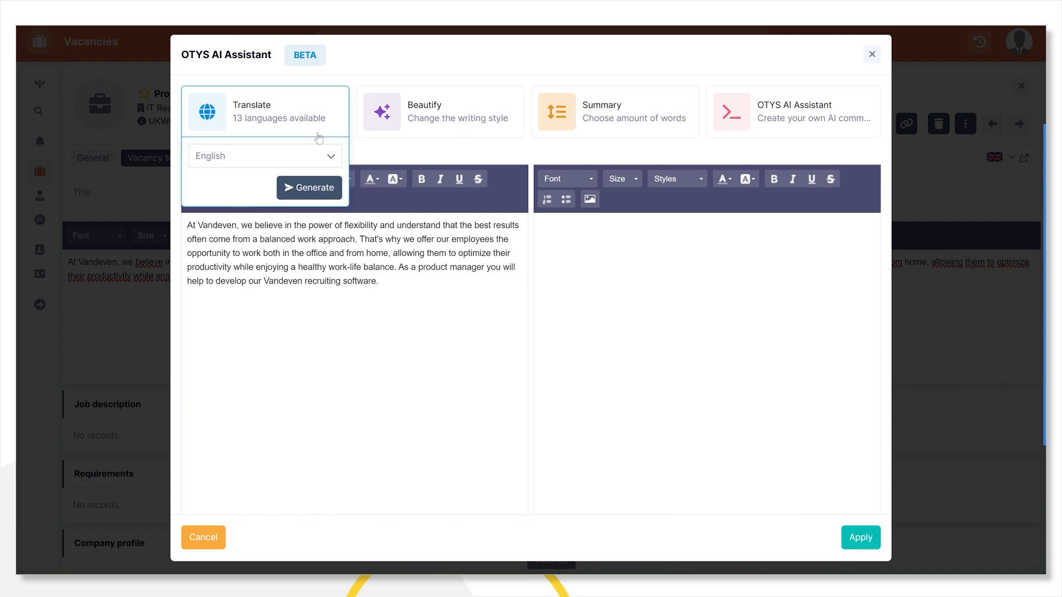
{"action": "left_click", "coordinate": [265, 156]}
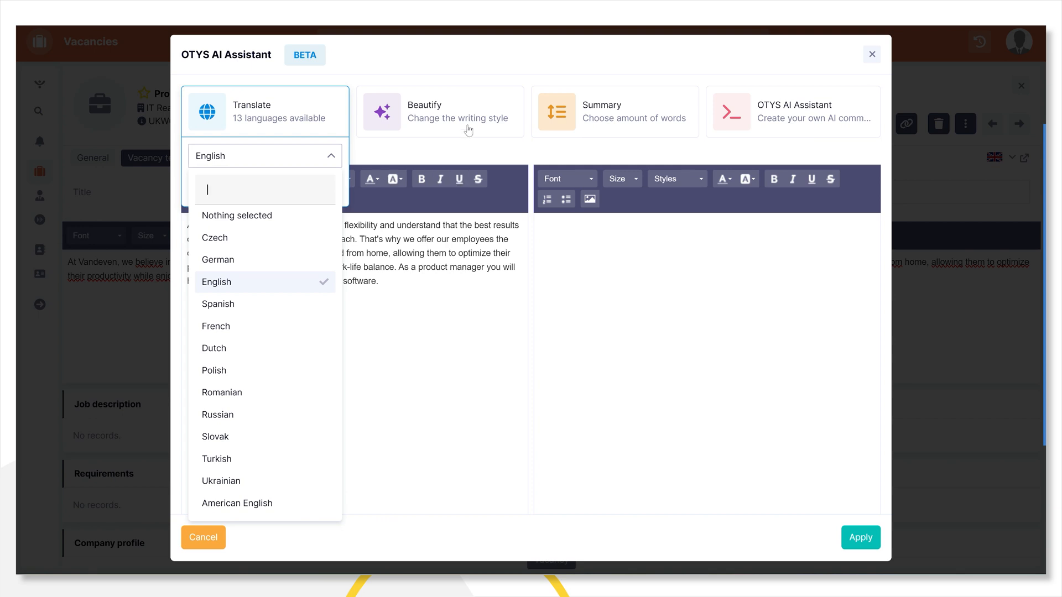
{"action": "left_click", "coordinate": [440, 112]}
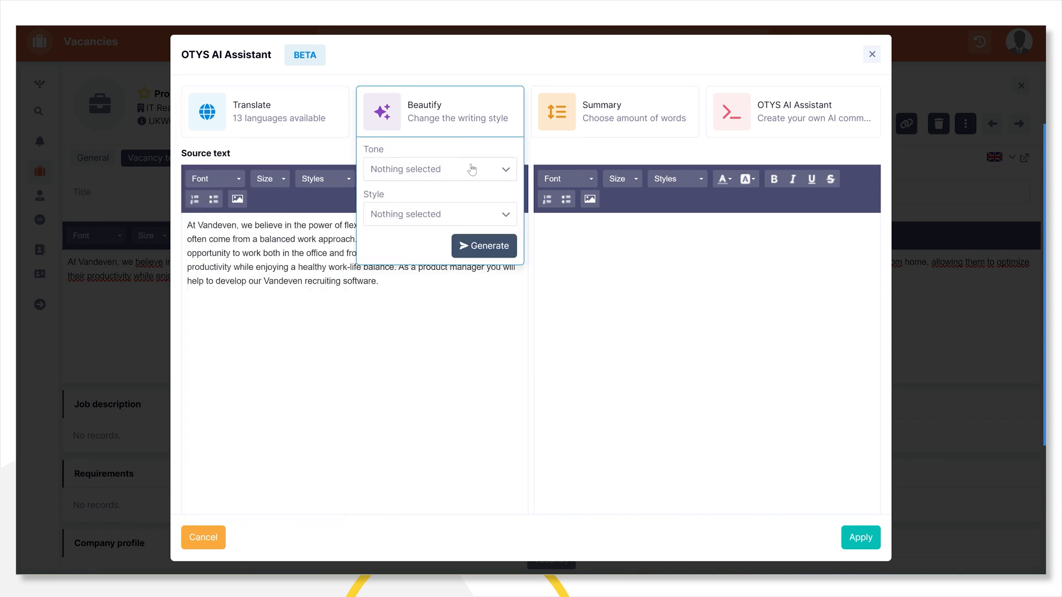
{"action": "left_click", "coordinate": [439, 168]}
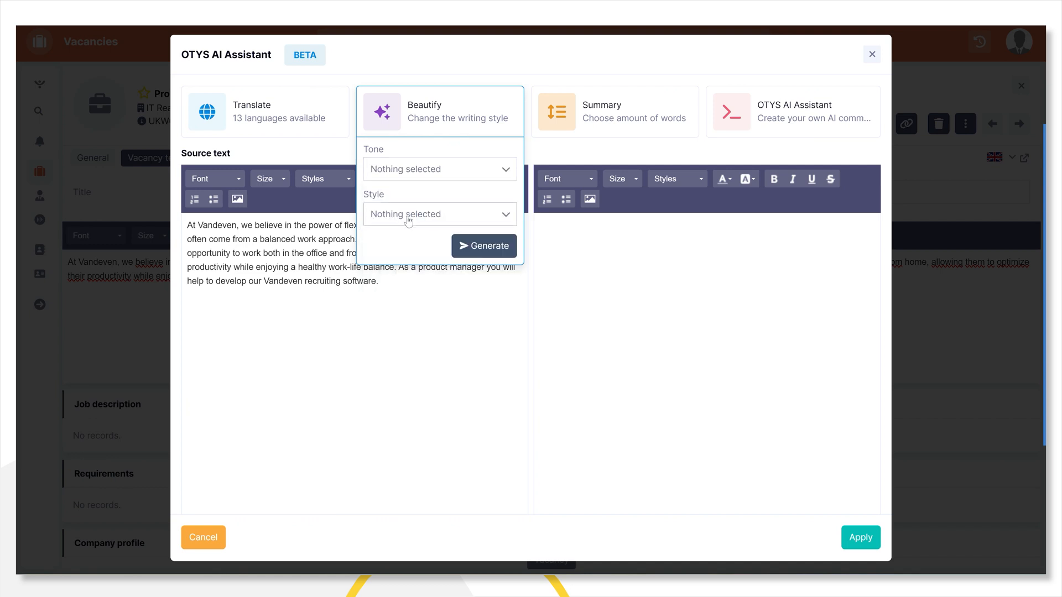
{"action": "left_click", "coordinate": [438, 214]}
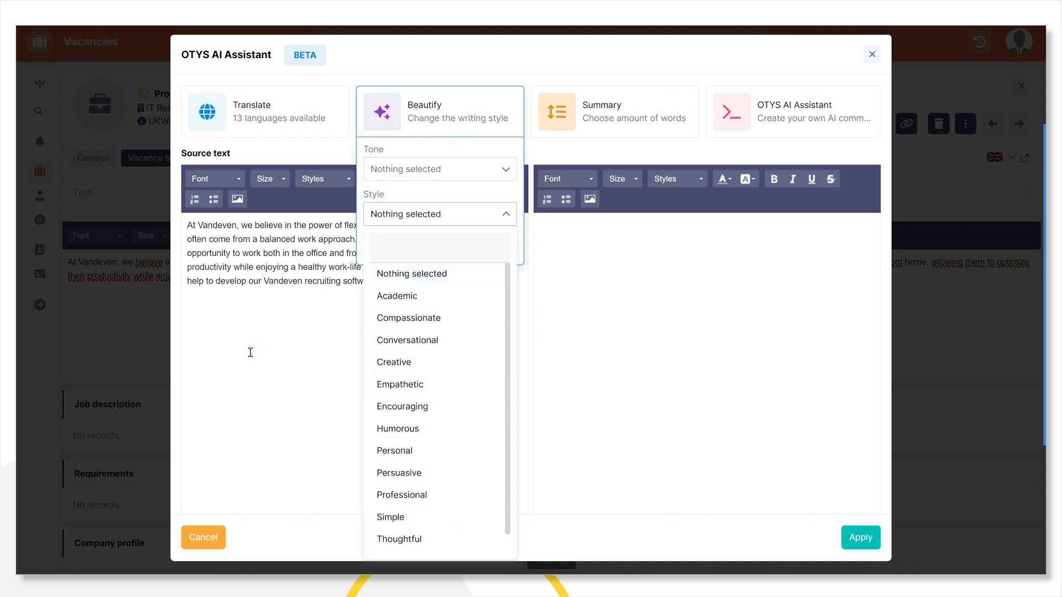
{"action": "left_click", "coordinate": [614, 111]}
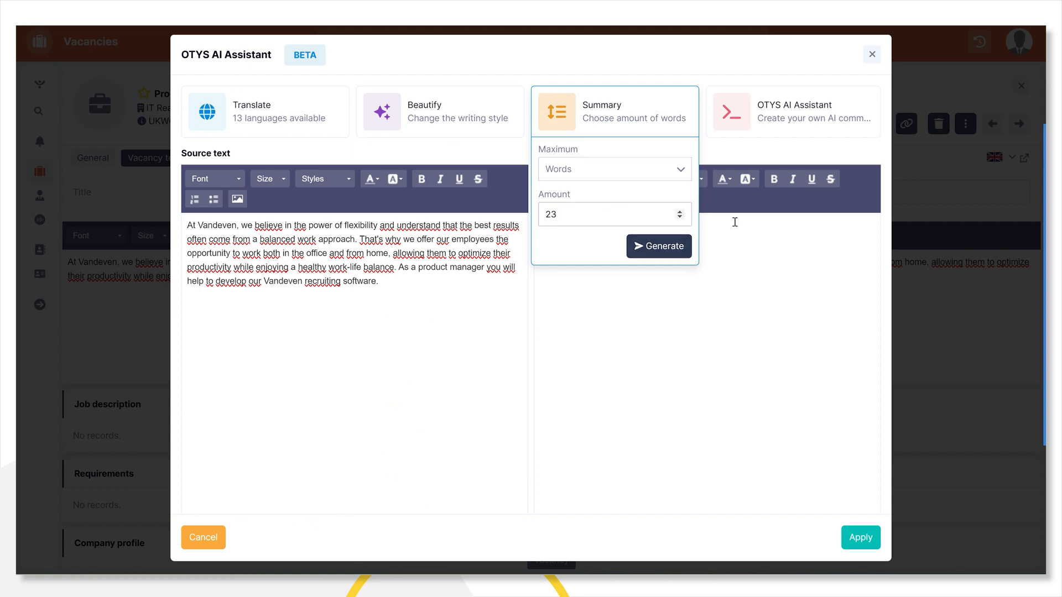
{"action": "left_click", "coordinate": [793, 112]}
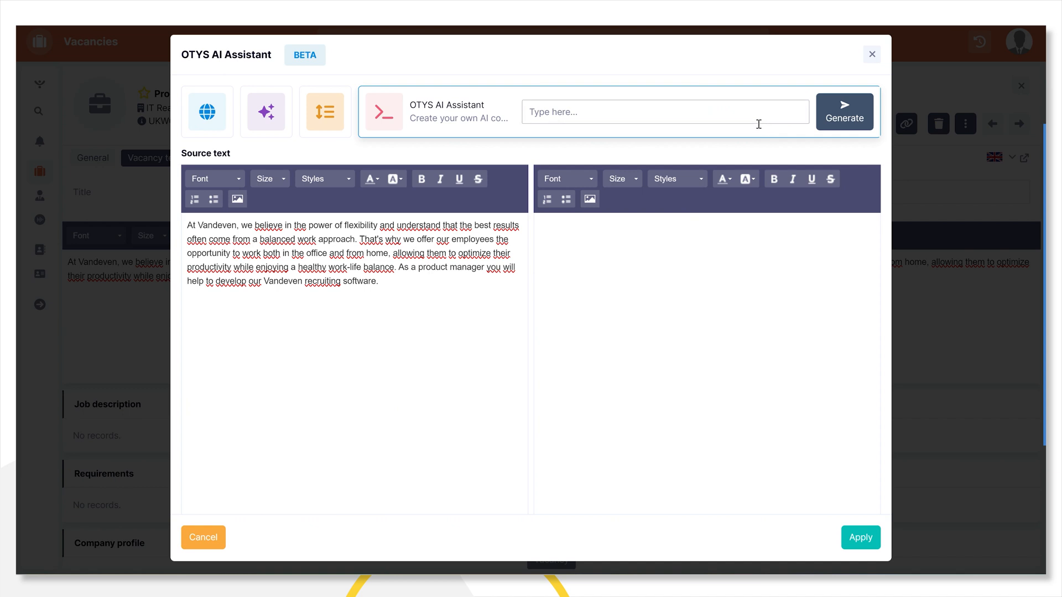
{"action": "mouse_move", "coordinate": [735, 122]}
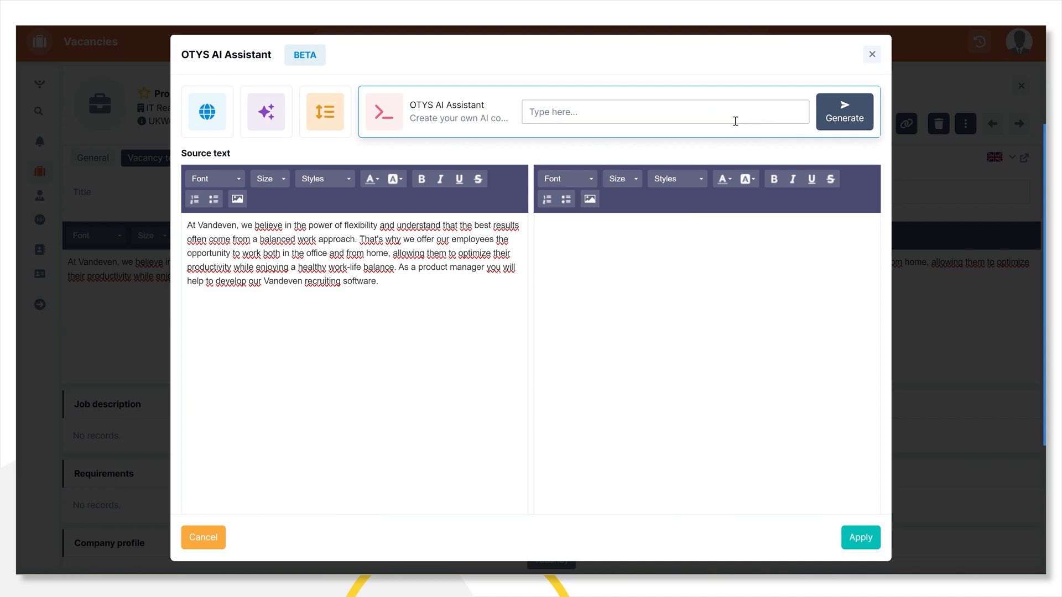
{"action": "type", "text": "Translate"}
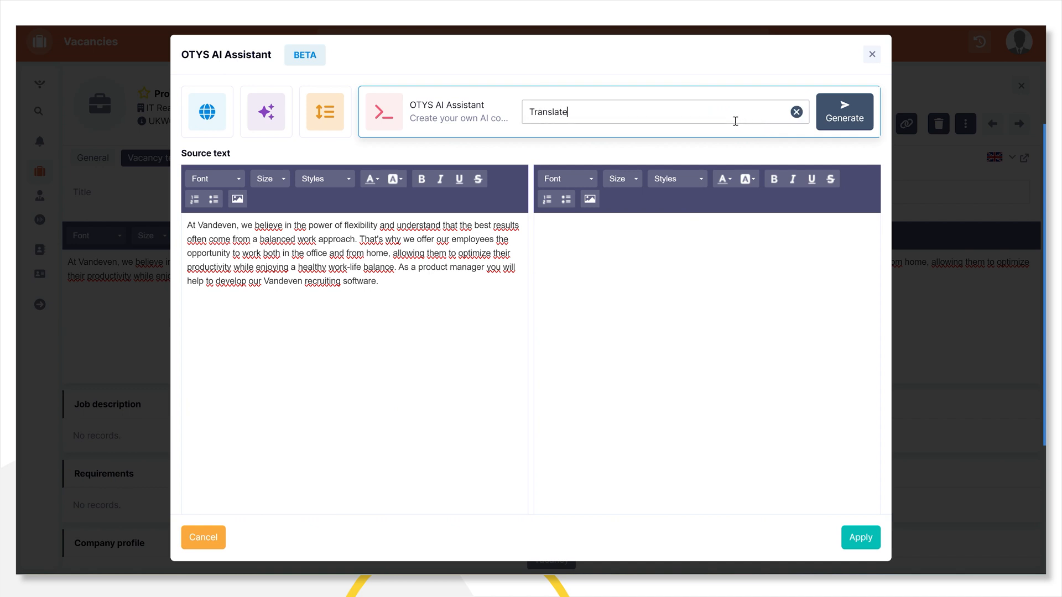
{"action": "type", "text": "to Japanese"}
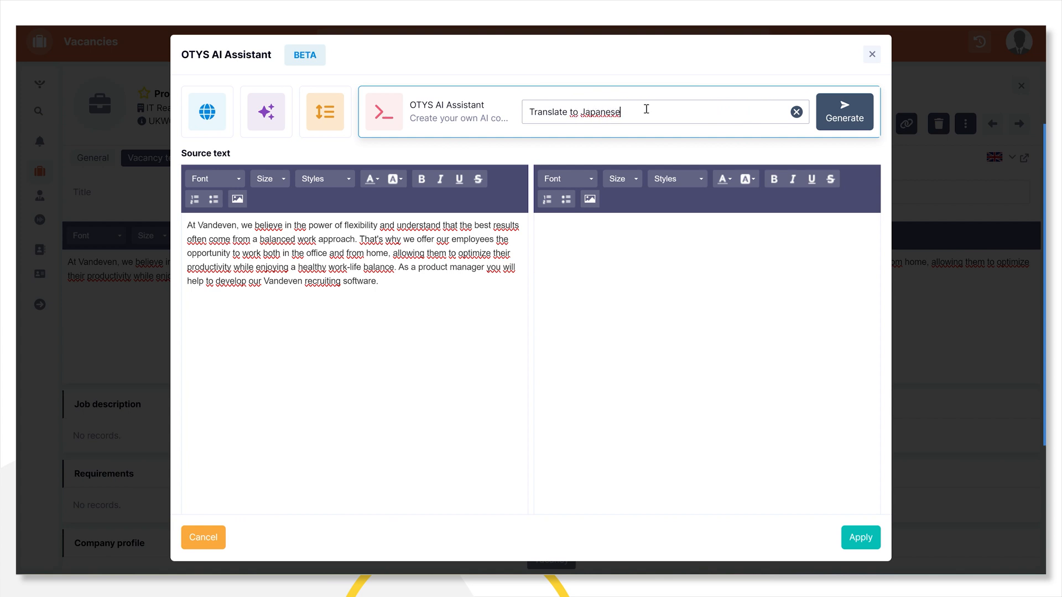
{"action": "left_click", "coordinate": [795, 111]}
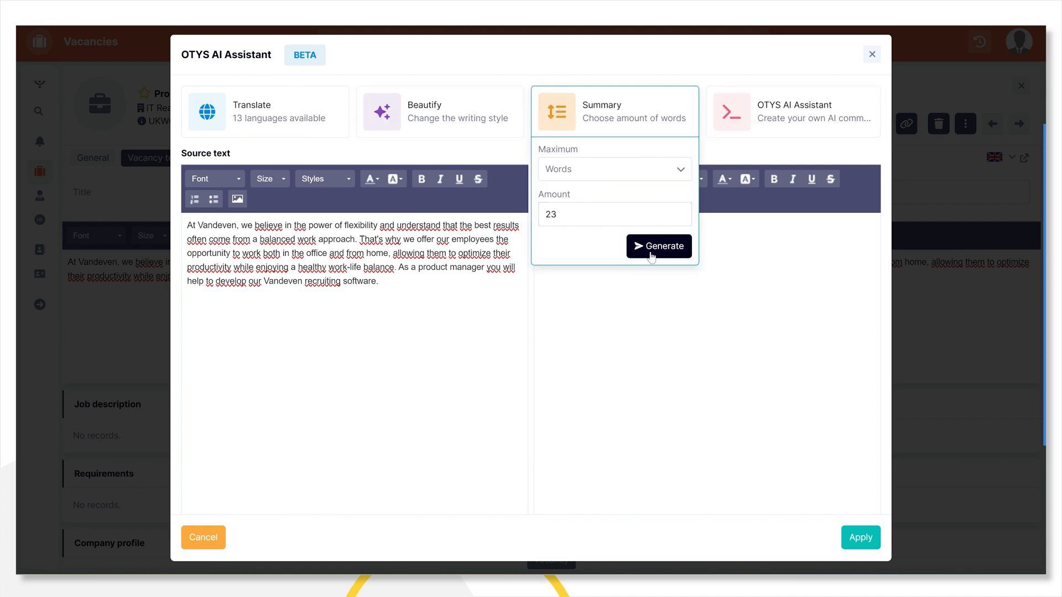
- Regenerate the 23-word summary and make it the new source text
{"action": "left_click", "coordinate": [658, 246]}
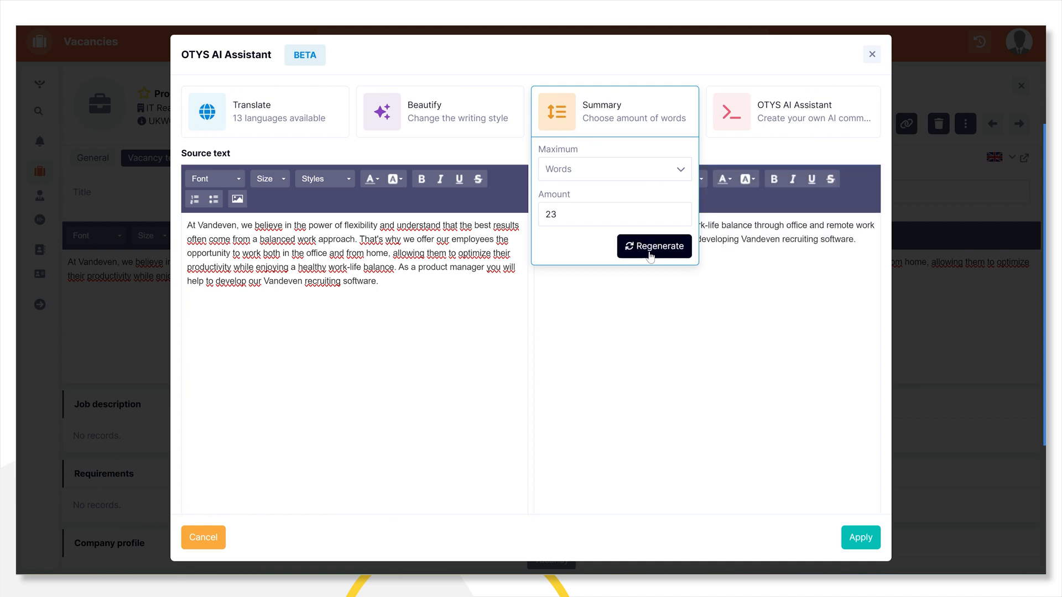
{"action": "left_click", "coordinate": [793, 112]}
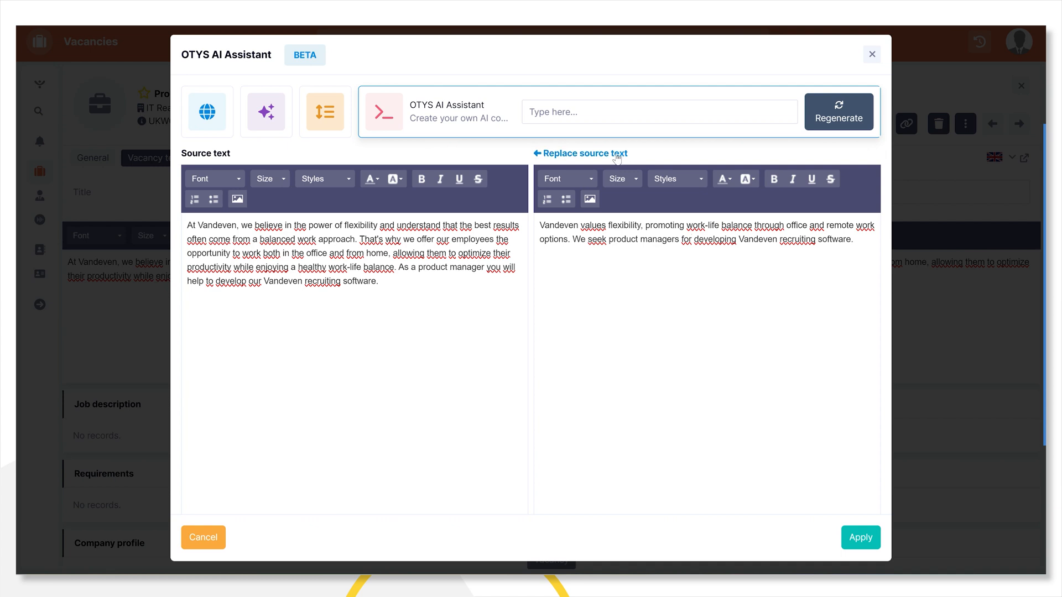
{"action": "left_click", "coordinate": [581, 153]}
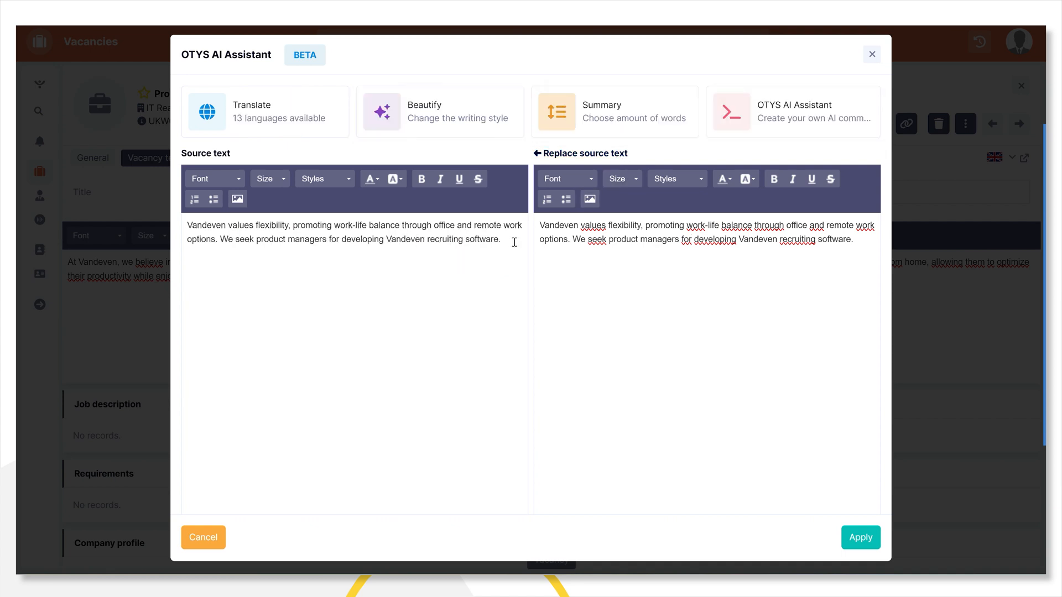
{"action": "mouse_move", "coordinate": [775, 139]}
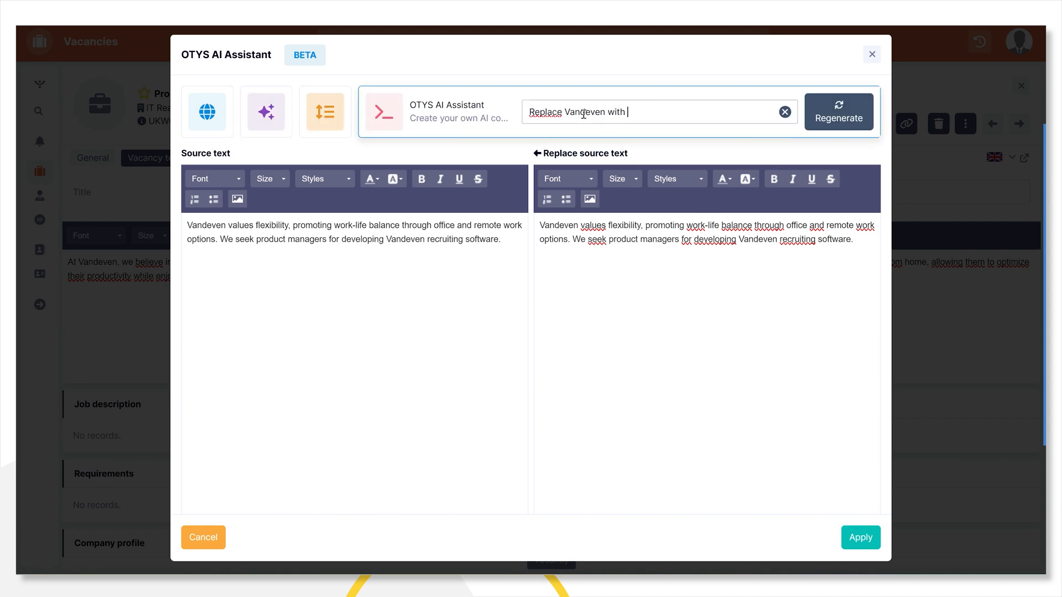
- Run a custom command rewriting every Vandeven as VandeVen
{"action": "type", "text": "VandeVen"}
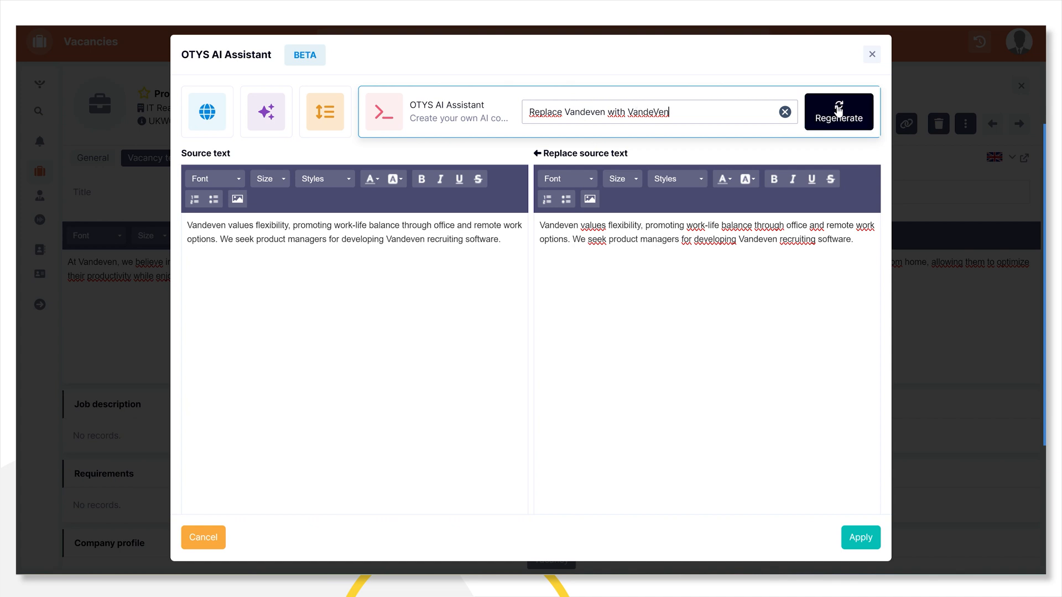
{"action": "left_click", "coordinate": [838, 112]}
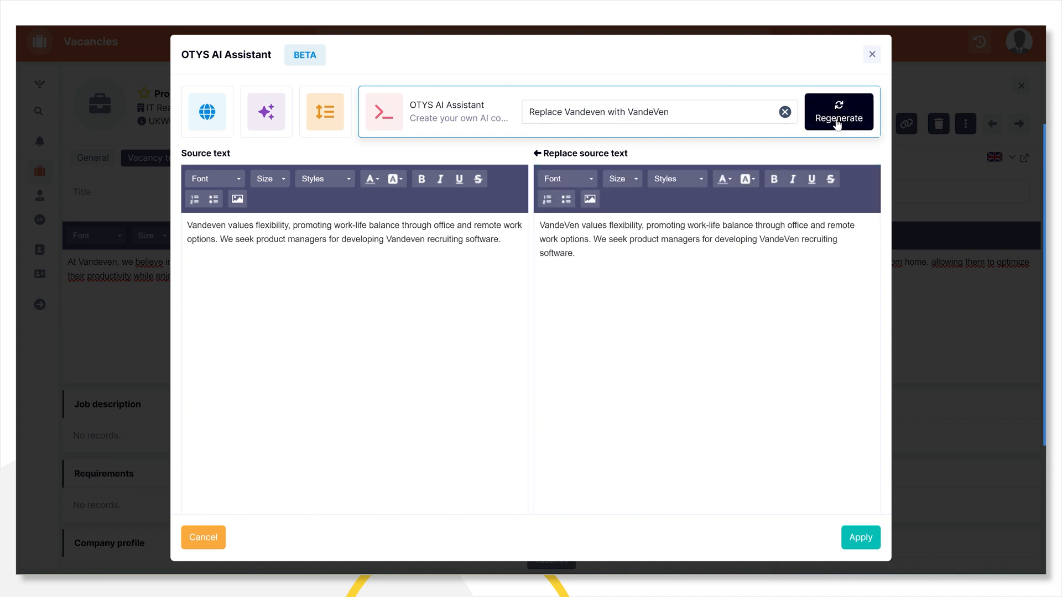
{"action": "left_click", "coordinate": [838, 111]}
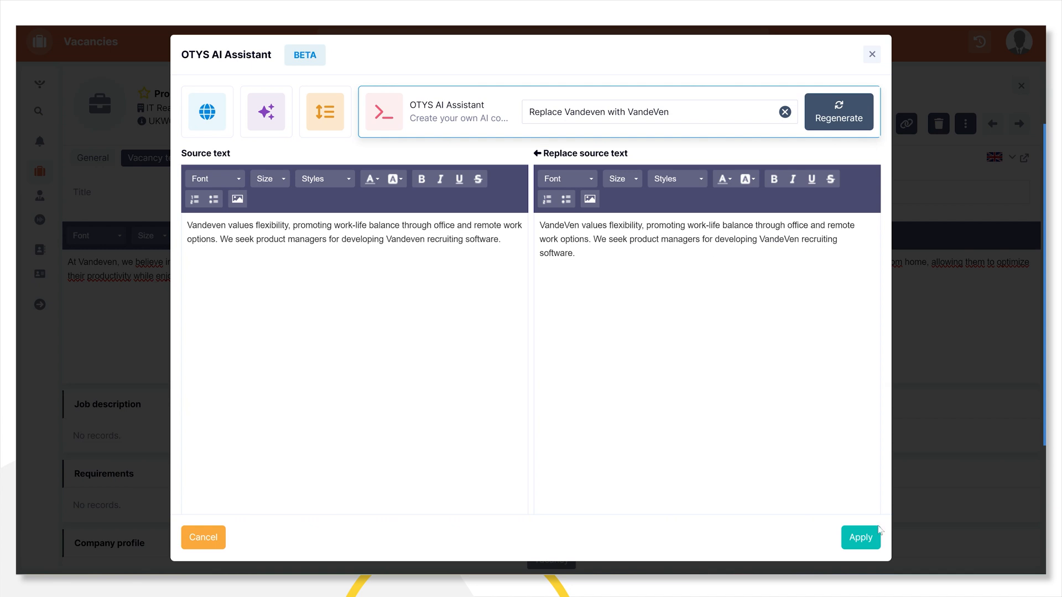
- Apply the VandeVen summary as the short description, save it, and go to Procedures
{"action": "left_click", "coordinate": [861, 538]}
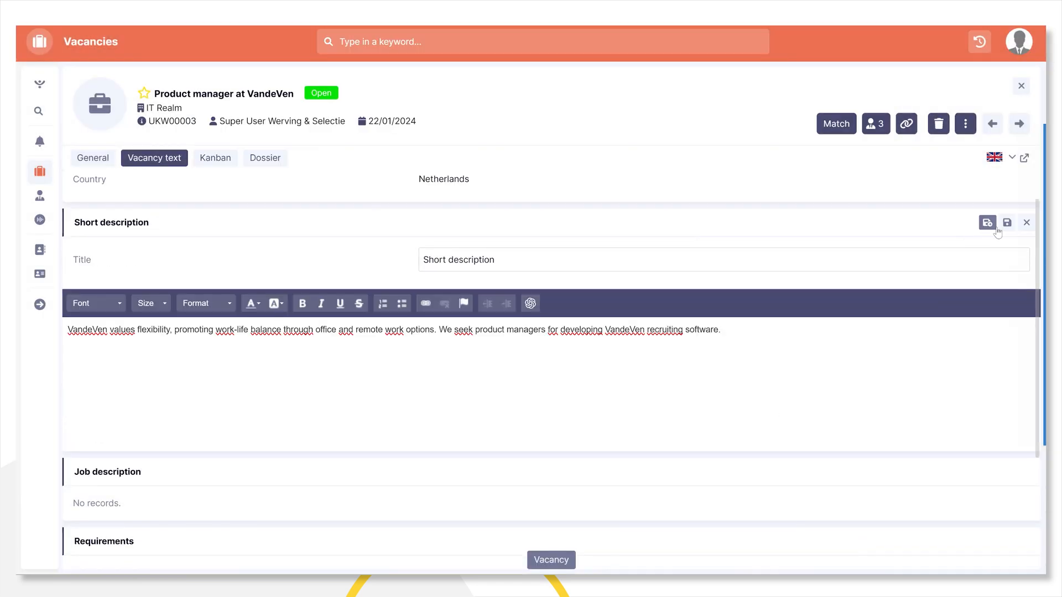
{"action": "left_click", "coordinate": [1007, 222]}
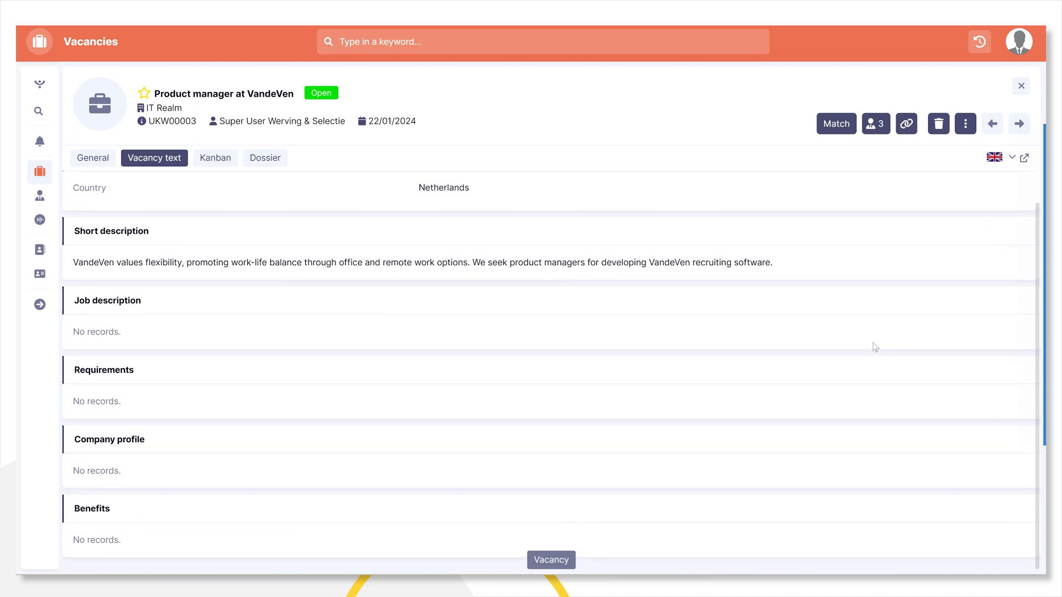
{"action": "left_click", "coordinate": [40, 219]}
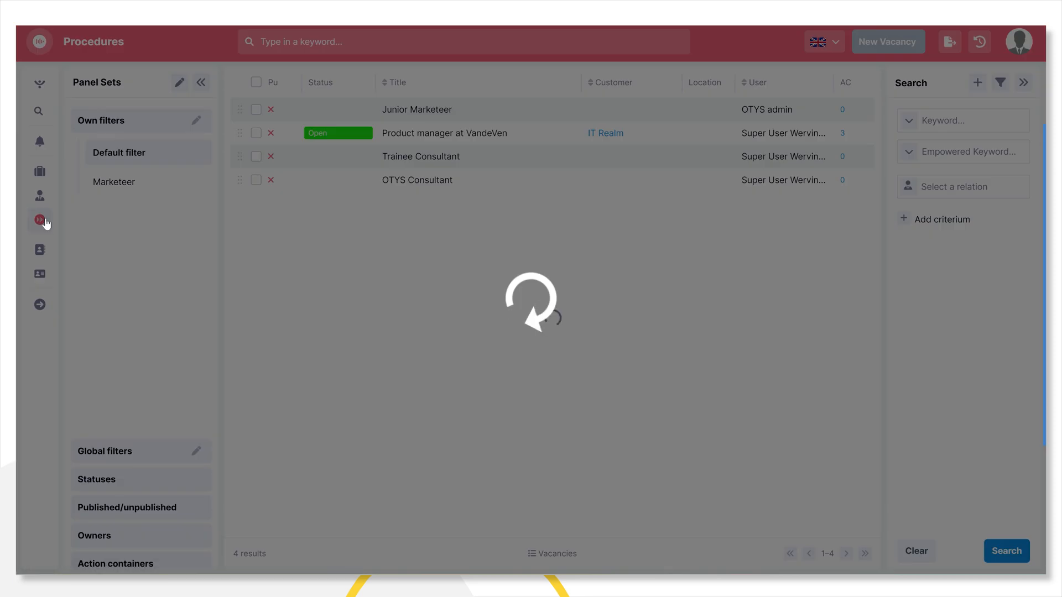
- Mark the VandeVen procedure as 11. Rejected by us, save, and start composing the rejection e-mail
{"action": "left_click", "coordinate": [40, 220]}
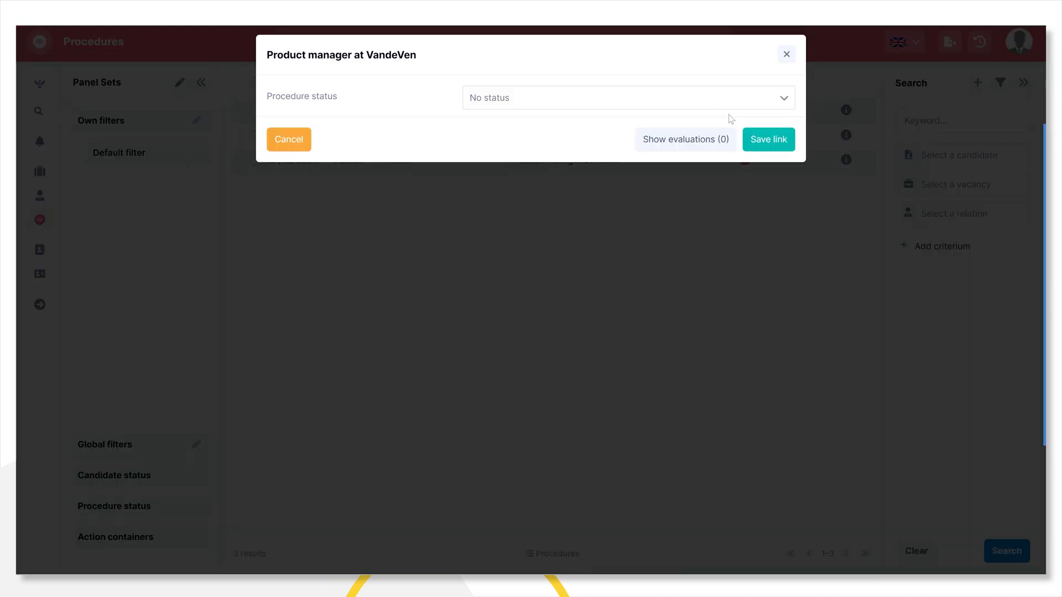
{"action": "left_click", "coordinate": [626, 97]}
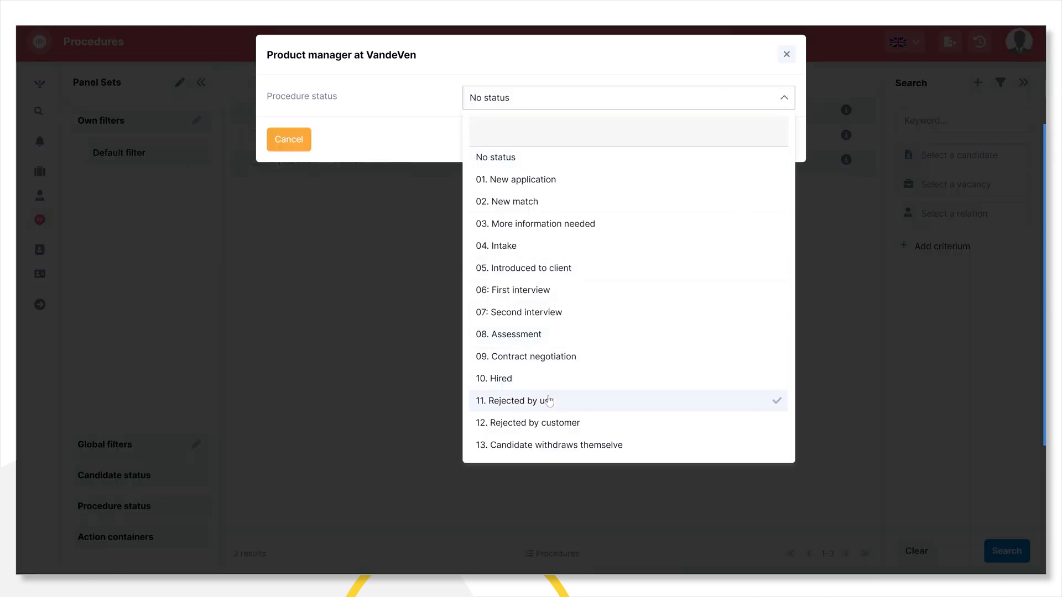
{"action": "left_click", "coordinate": [514, 400]}
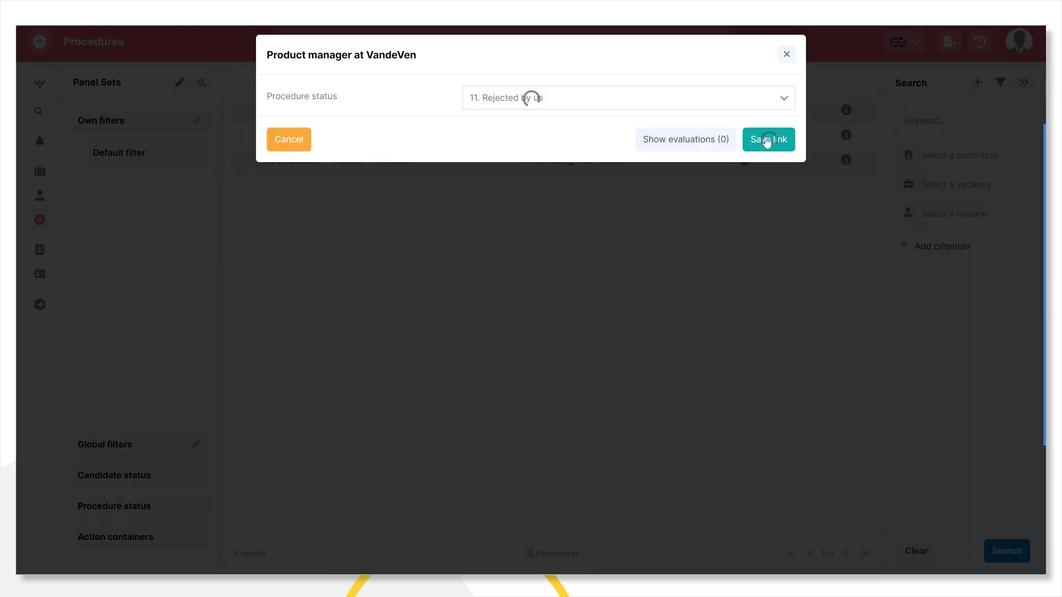
{"action": "left_click", "coordinate": [768, 139]}
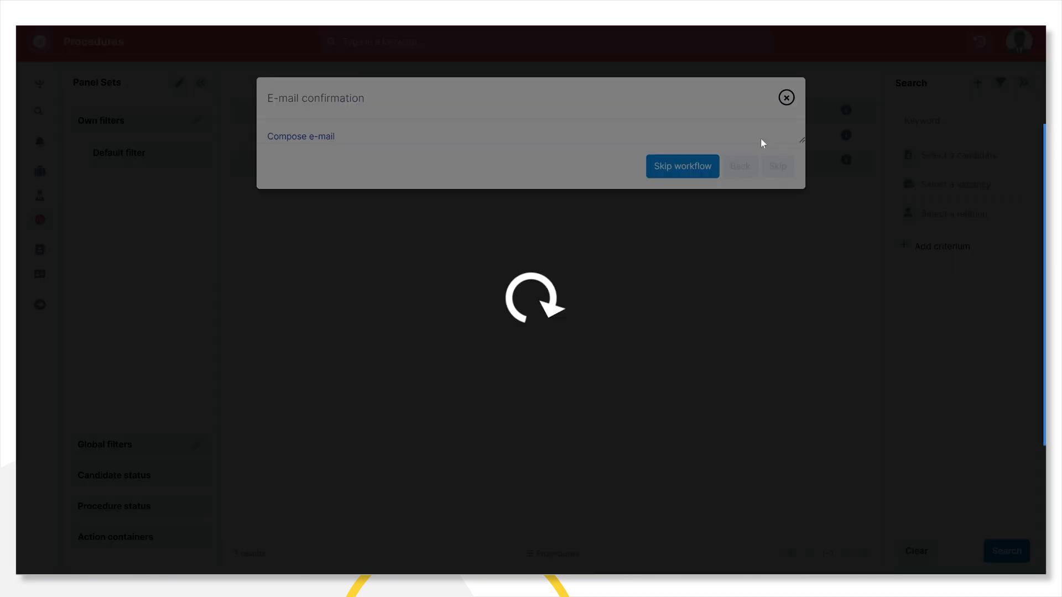
{"action": "left_click", "coordinate": [301, 136]}
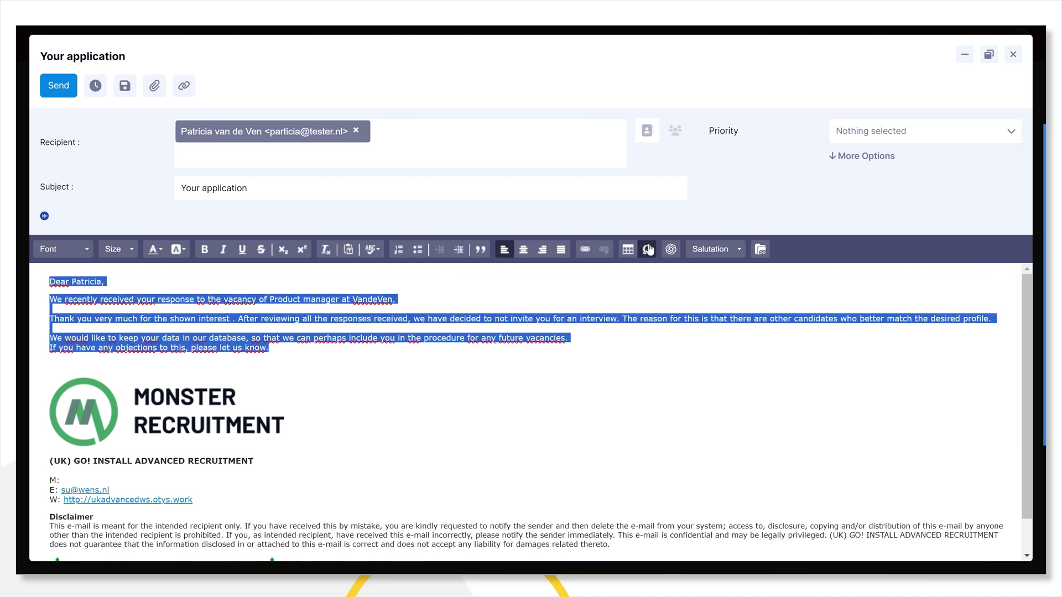
- Translate the rejection e-mail body to Dutch with the AI Assistant and apply it
{"action": "left_click", "coordinate": [670, 249]}
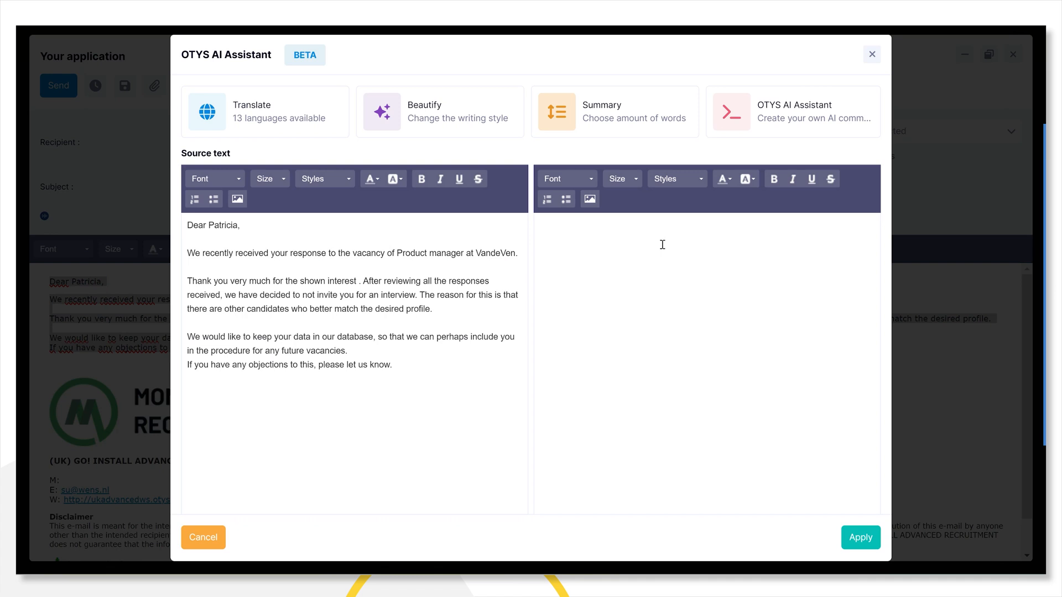
{"action": "left_click", "coordinate": [264, 112]}
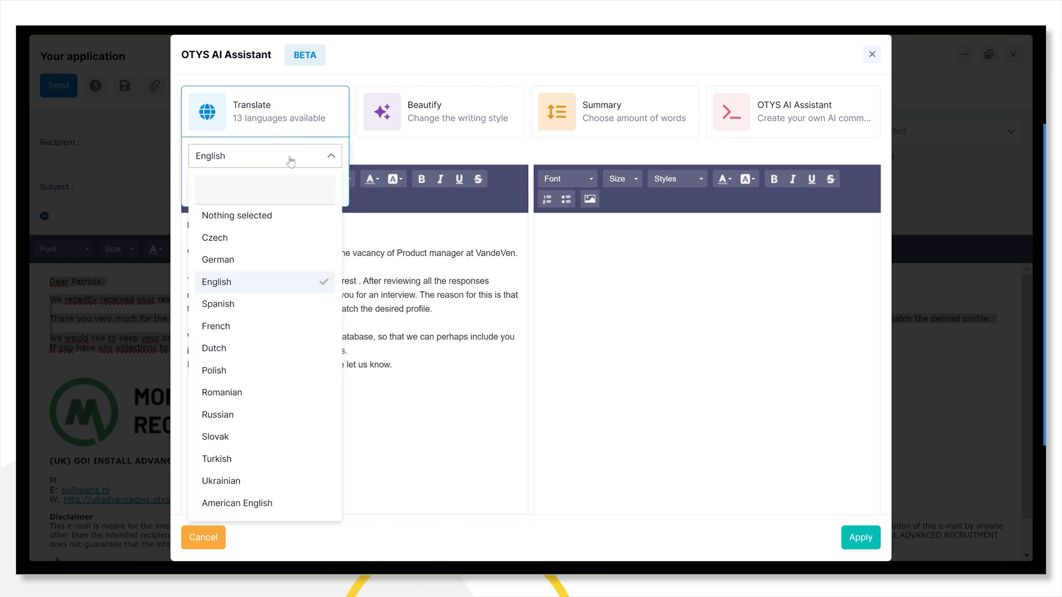
{"action": "left_click", "coordinate": [213, 348]}
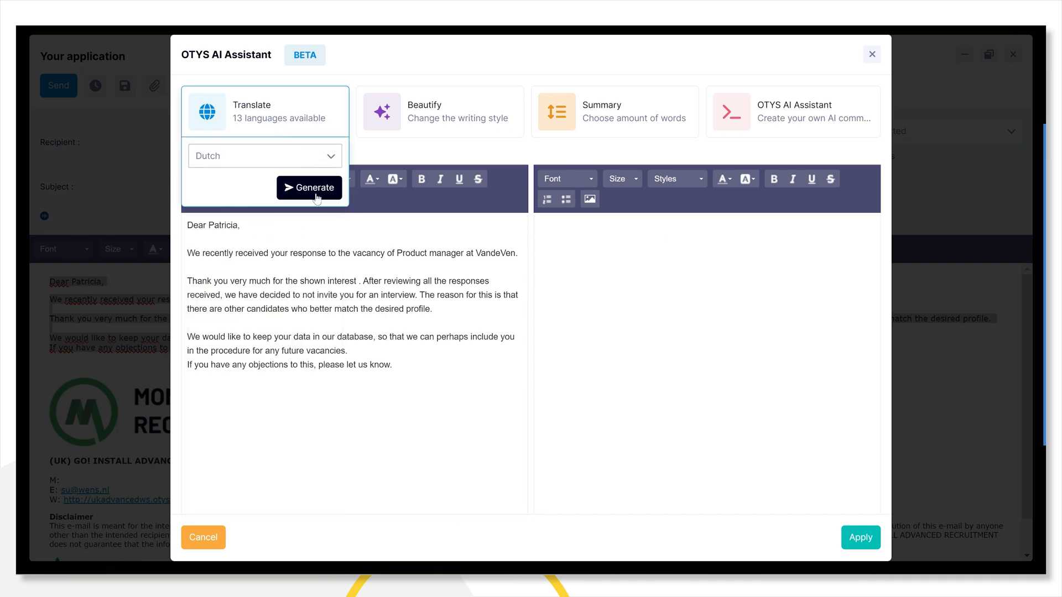
{"action": "left_click", "coordinate": [309, 188]}
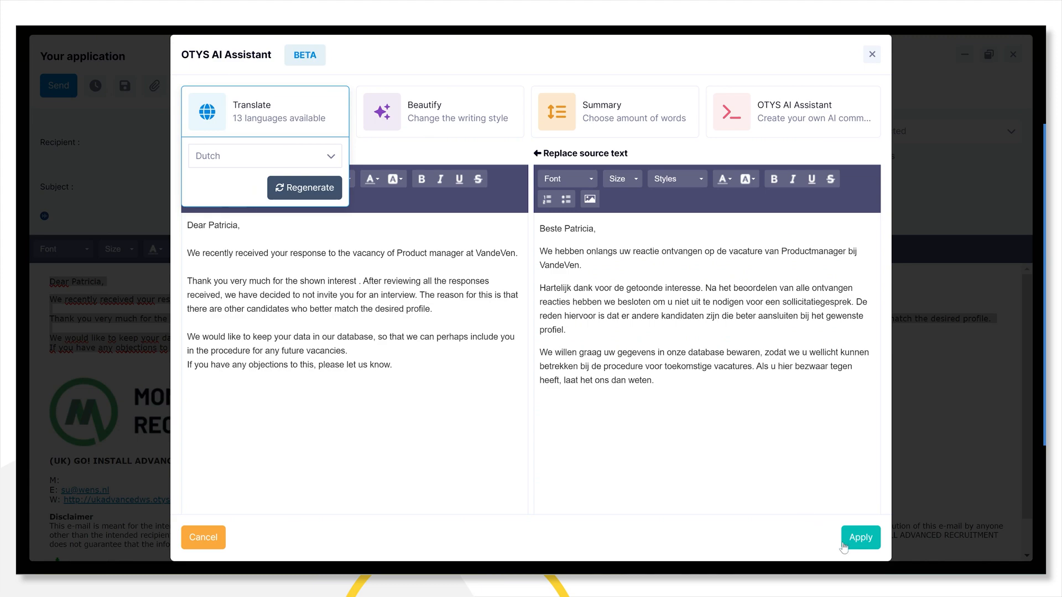
{"action": "left_click", "coordinate": [861, 538]}
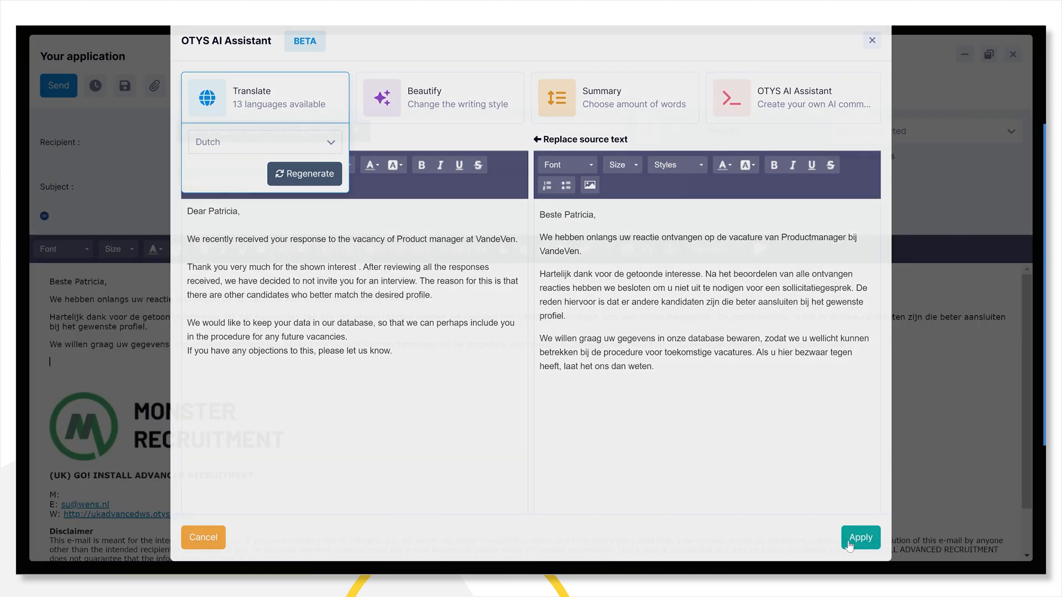